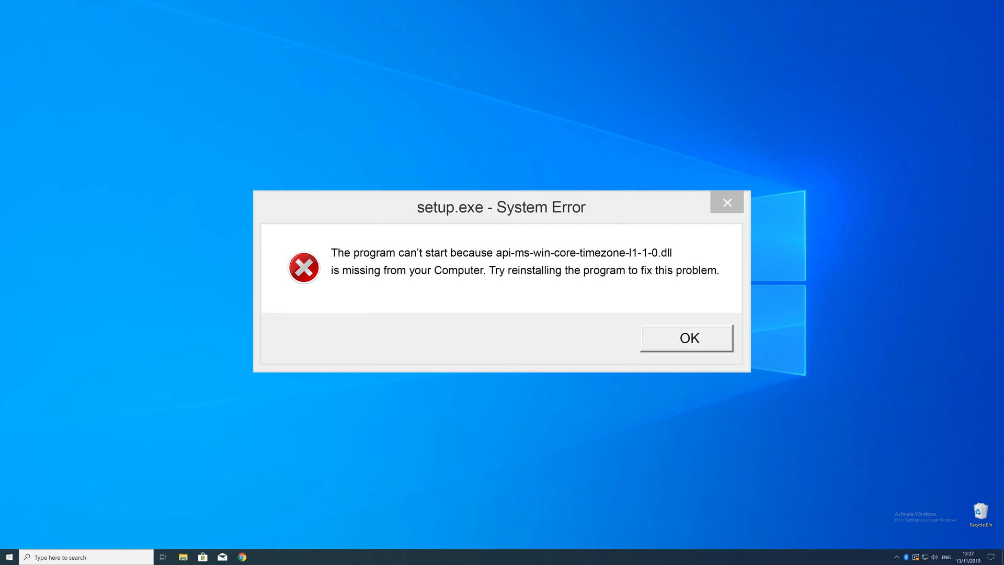
# Dismiss the setup.exe System Error about the missing api-ms-win-core-timezone DLL.
pyautogui.click(686, 338)
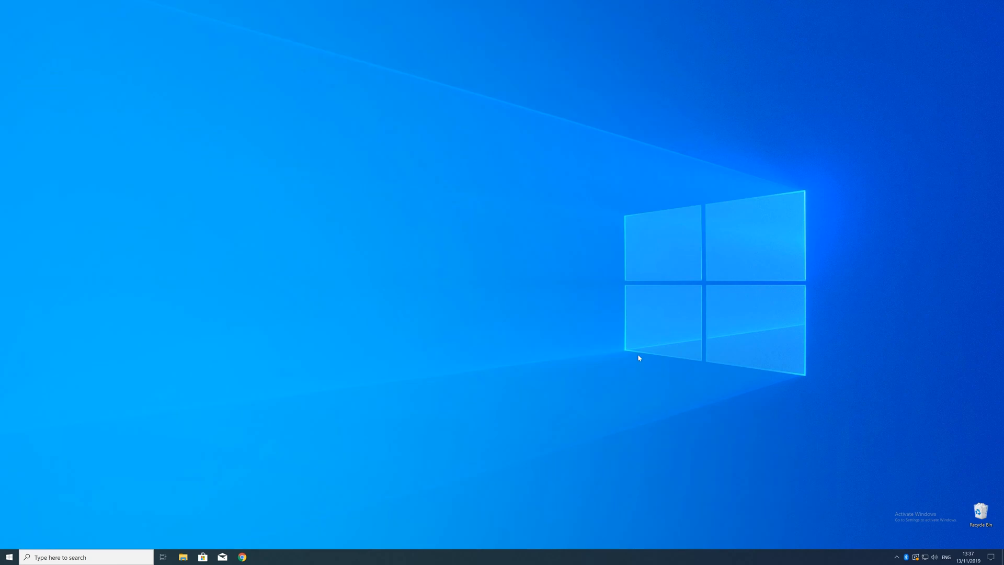
# Open System from the Start context menu to confirm a 64-bit x64-based system.
pyautogui.rightClick(9, 557)
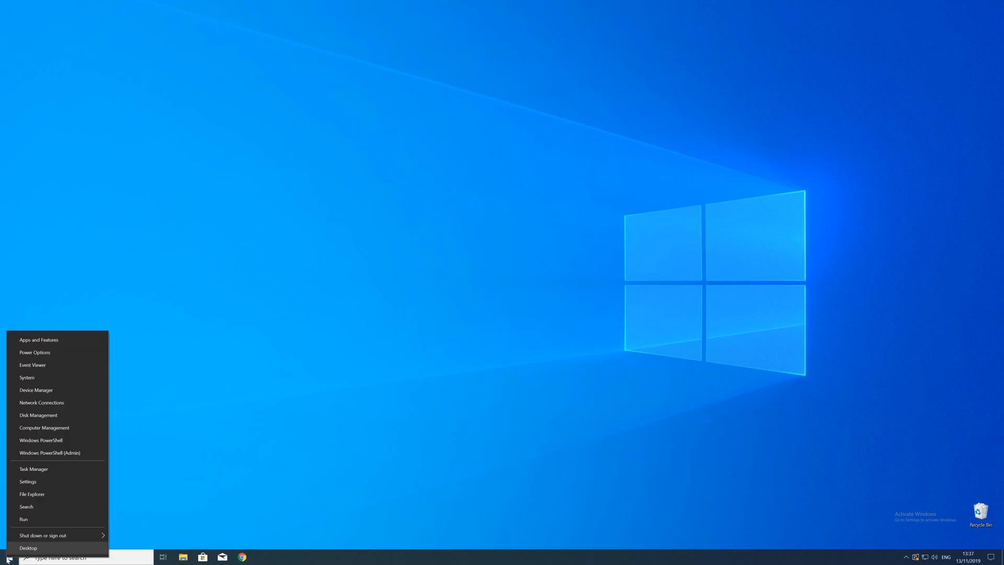
pyautogui.moveTo(28, 462)
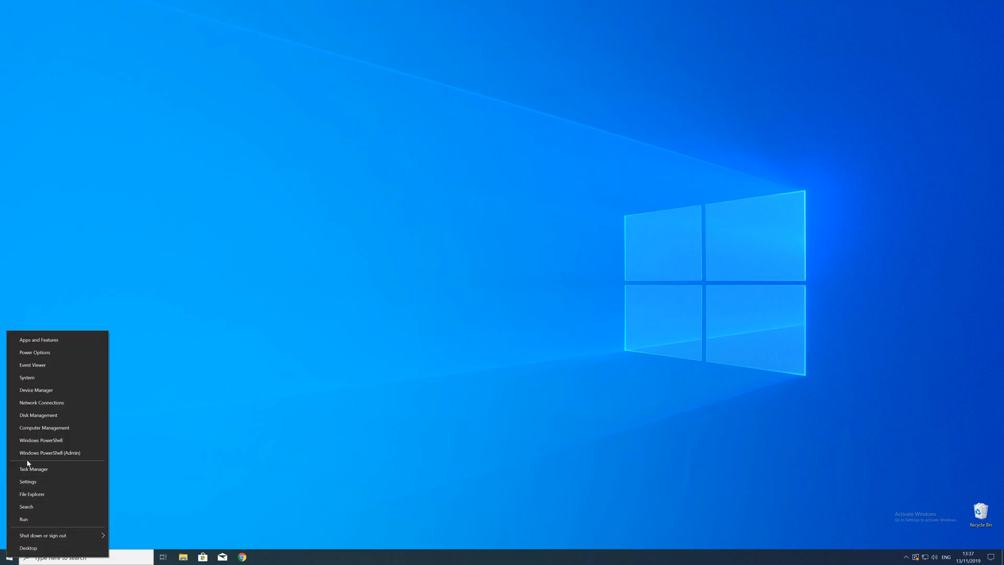
pyautogui.click(28, 483)
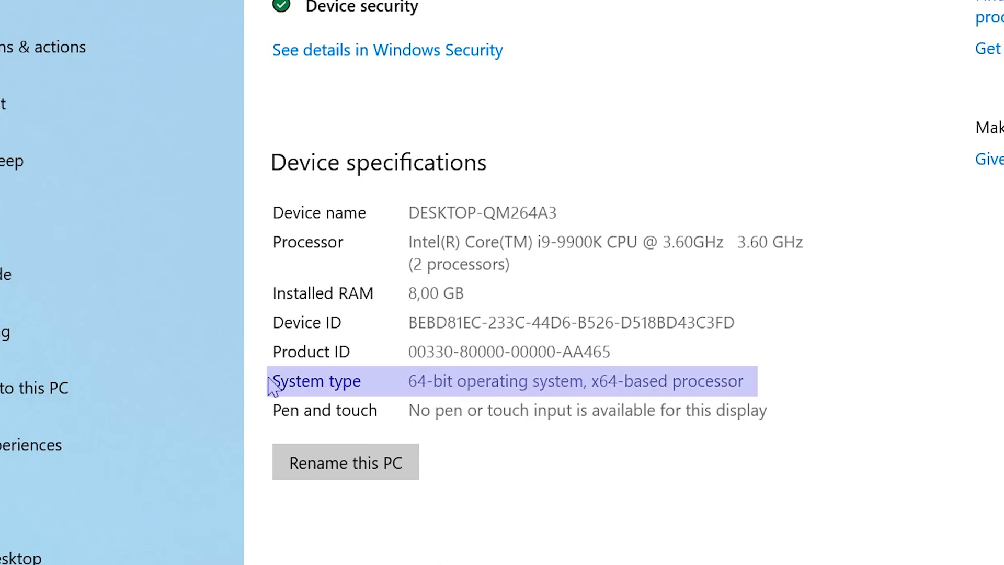
pyautogui.moveTo(259, 389)
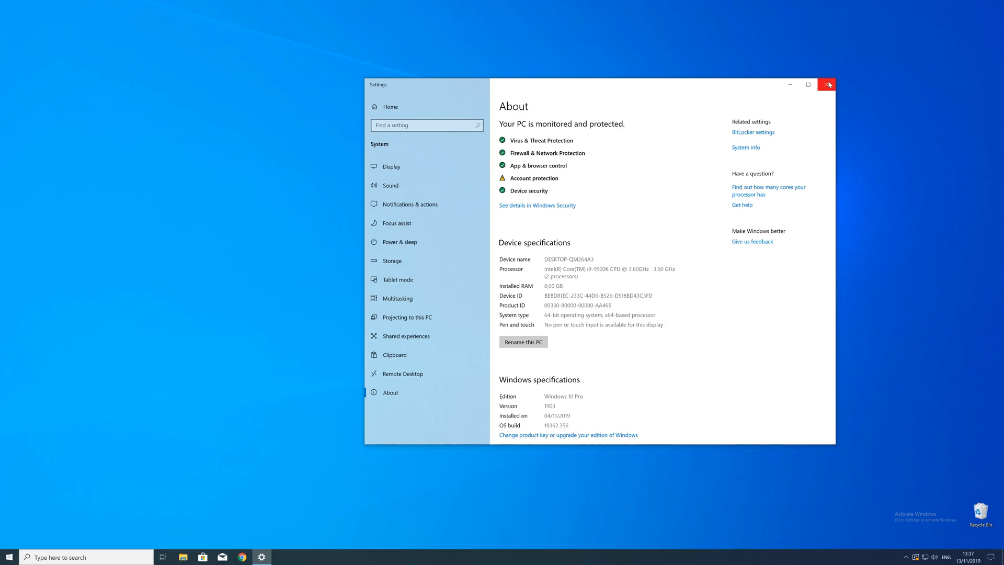
# Close Settings and download vc_redist.x64.exe from the STS Tutorial page in Chrome.
pyautogui.click(826, 84)
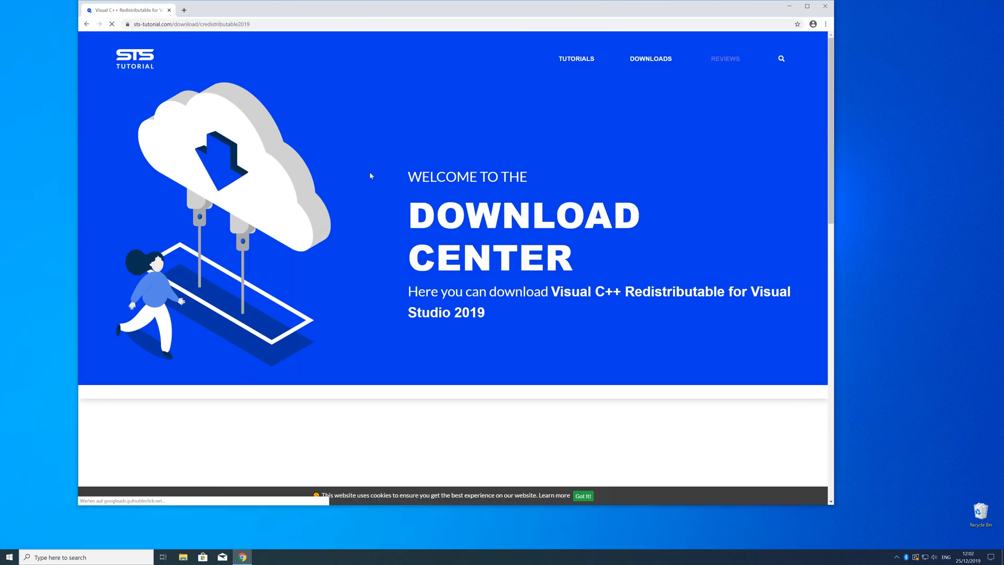
pyautogui.scroll(-3)
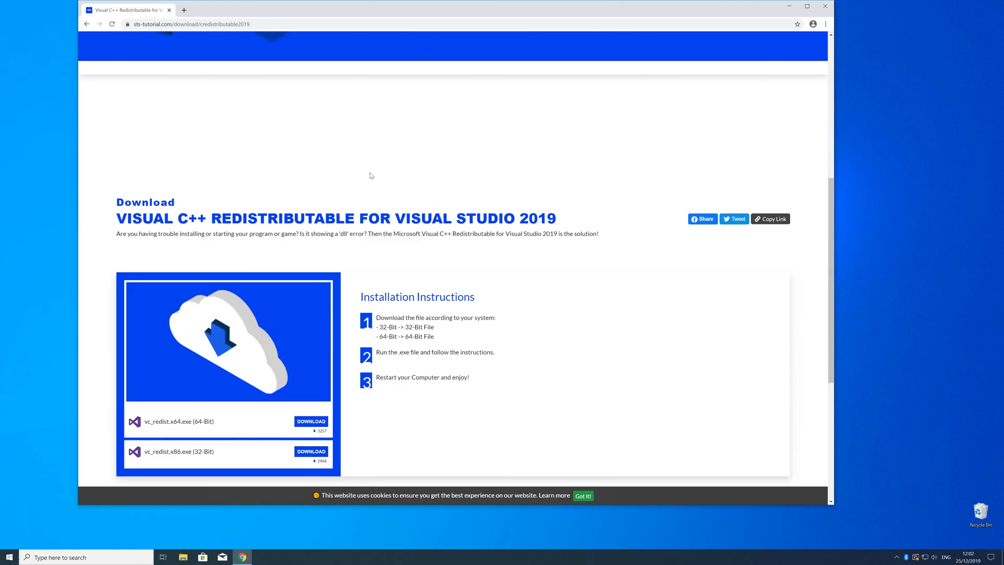
pyautogui.scroll(-3)
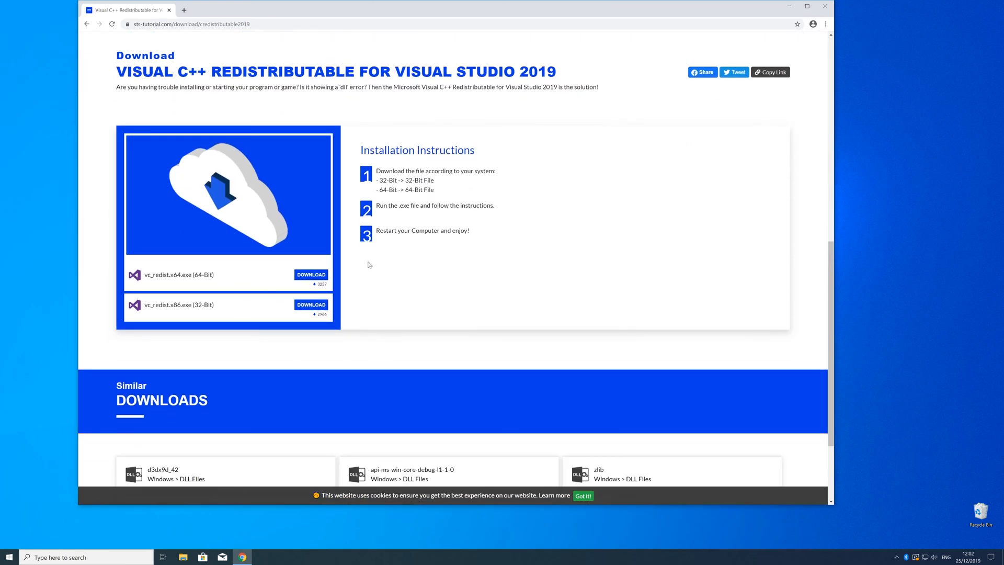
pyautogui.click(310, 274)
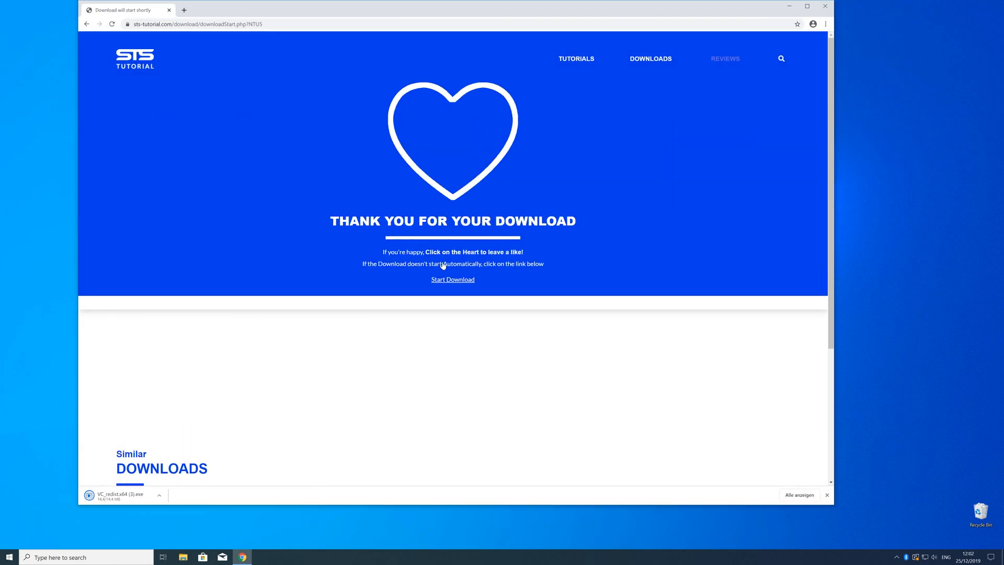
# Run VC_redist.x64.exe from the download bar and close it after Setup Successful.
pyautogui.click(119, 494)
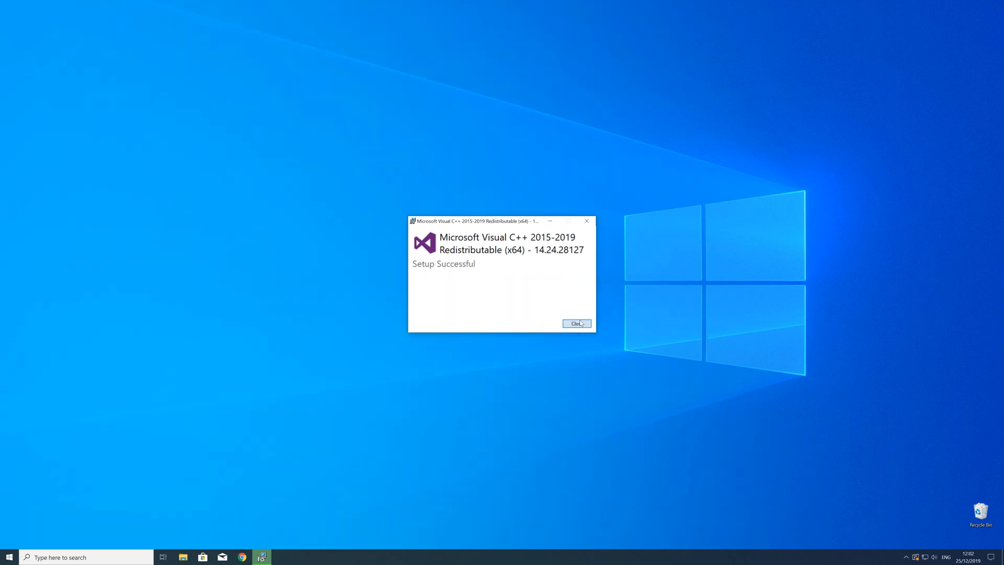
pyautogui.click(575, 323)
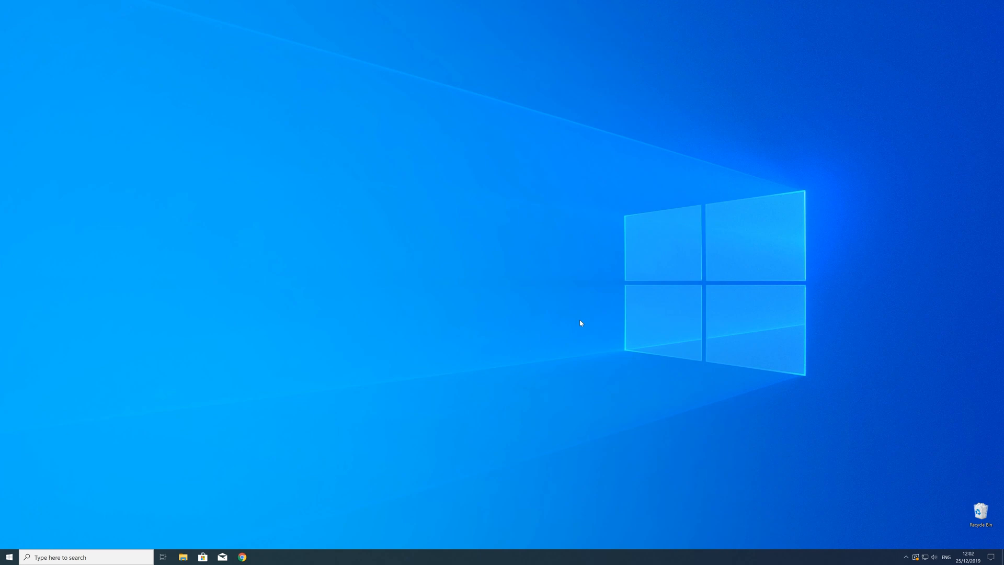